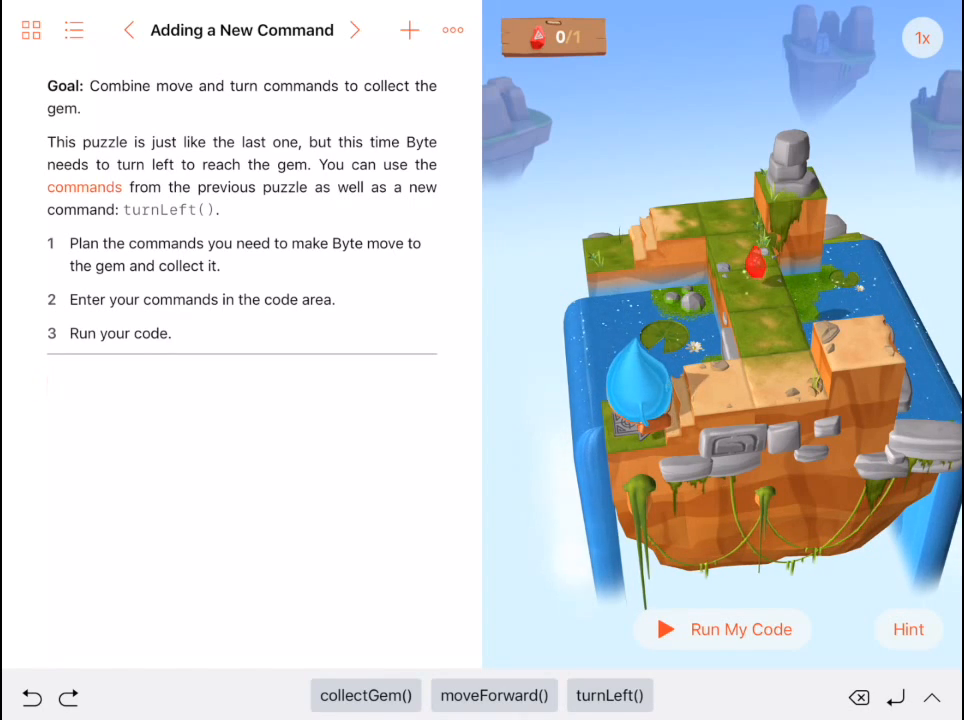
# Enter the commands moveForward, turnLeft, moveForward and collectGem into the code area
pyautogui.click(493, 695)
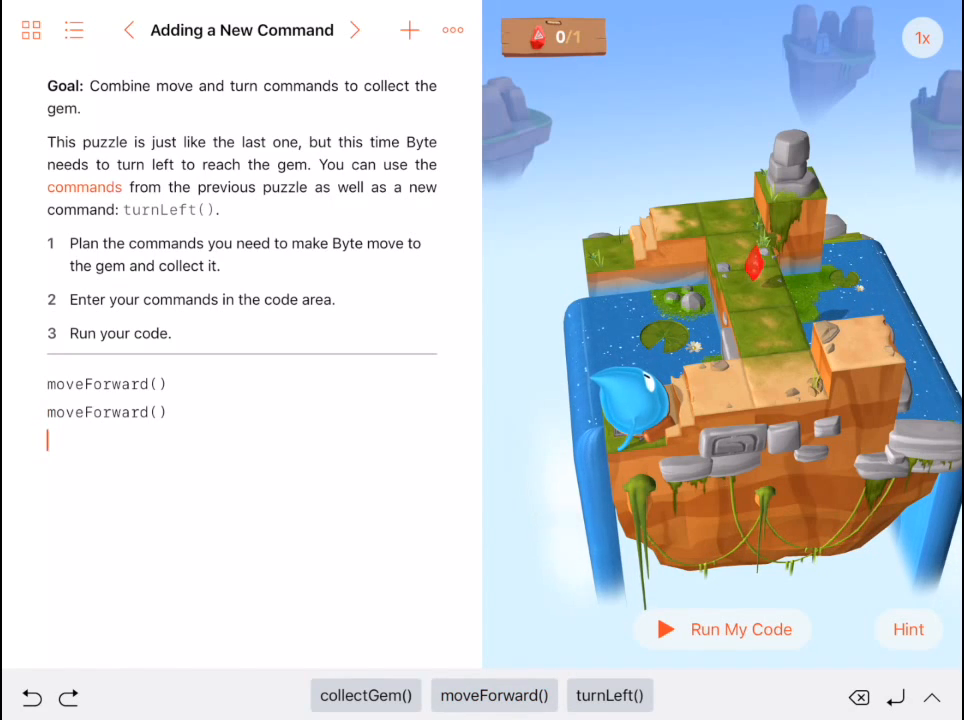
pyautogui.click(610, 695)
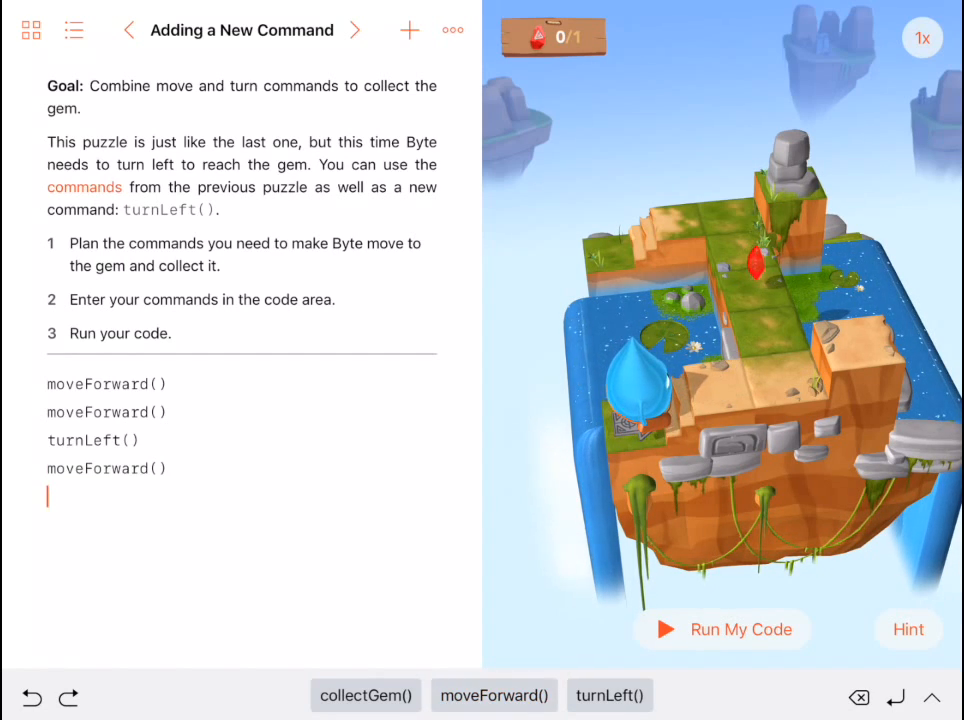
pyautogui.click(493, 695)
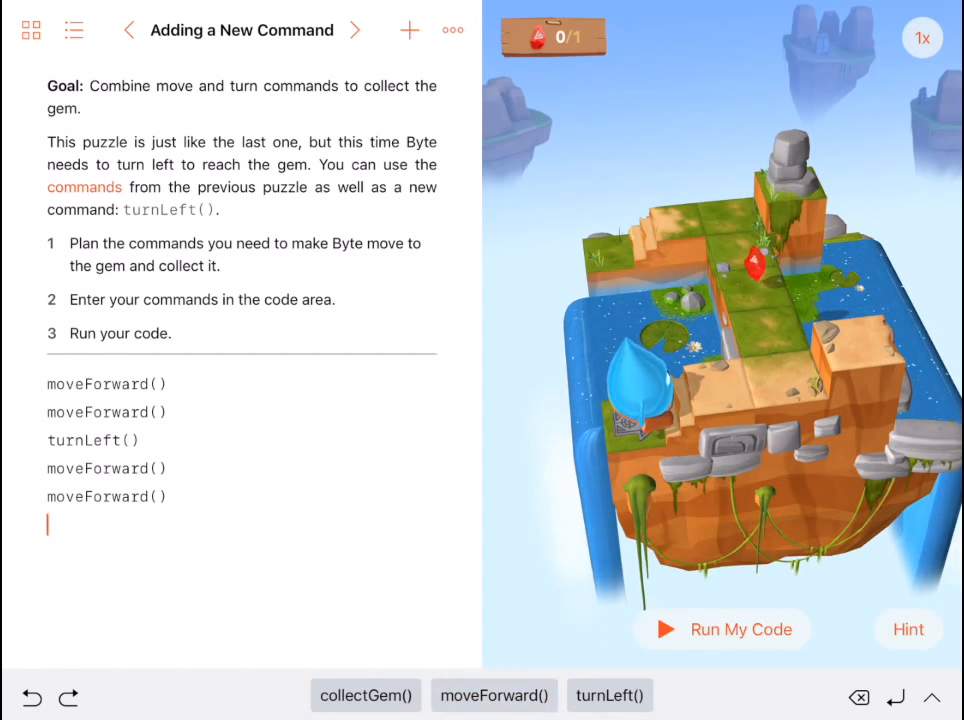
pyautogui.click(366, 695)
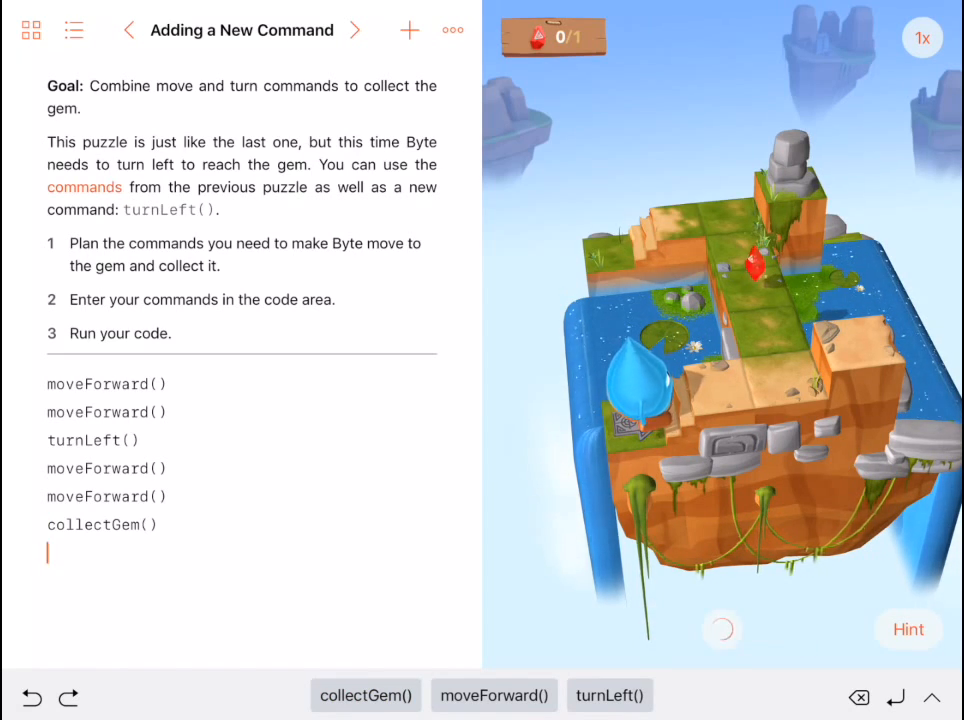
# Run the code so Byte collects the gem (1/1), then view the lesson list
pyautogui.click(723, 629)
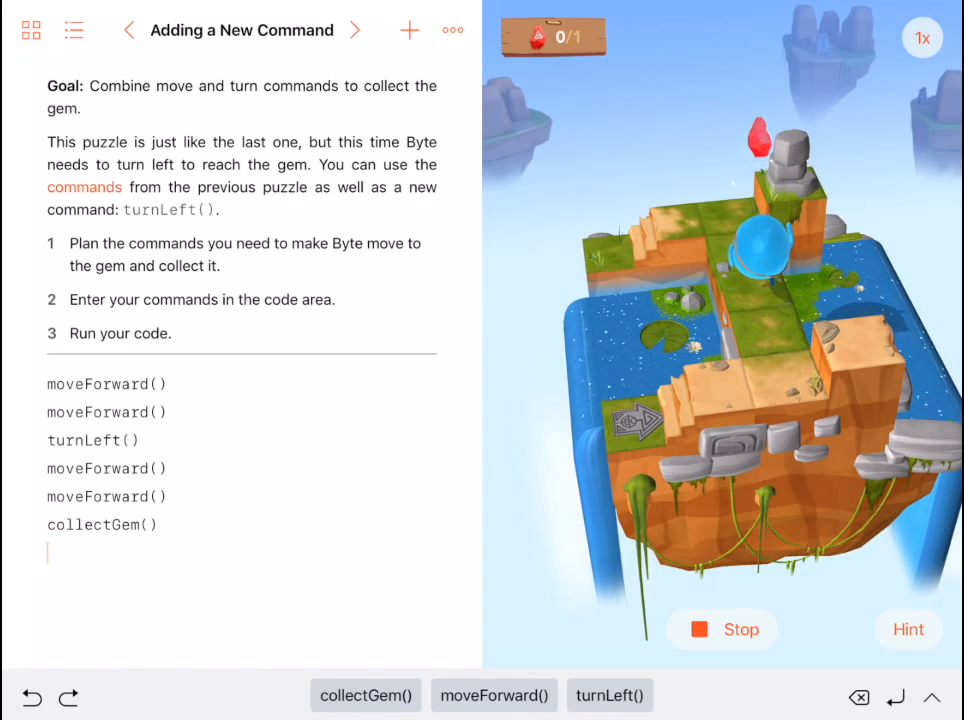
pyautogui.click(722, 629)
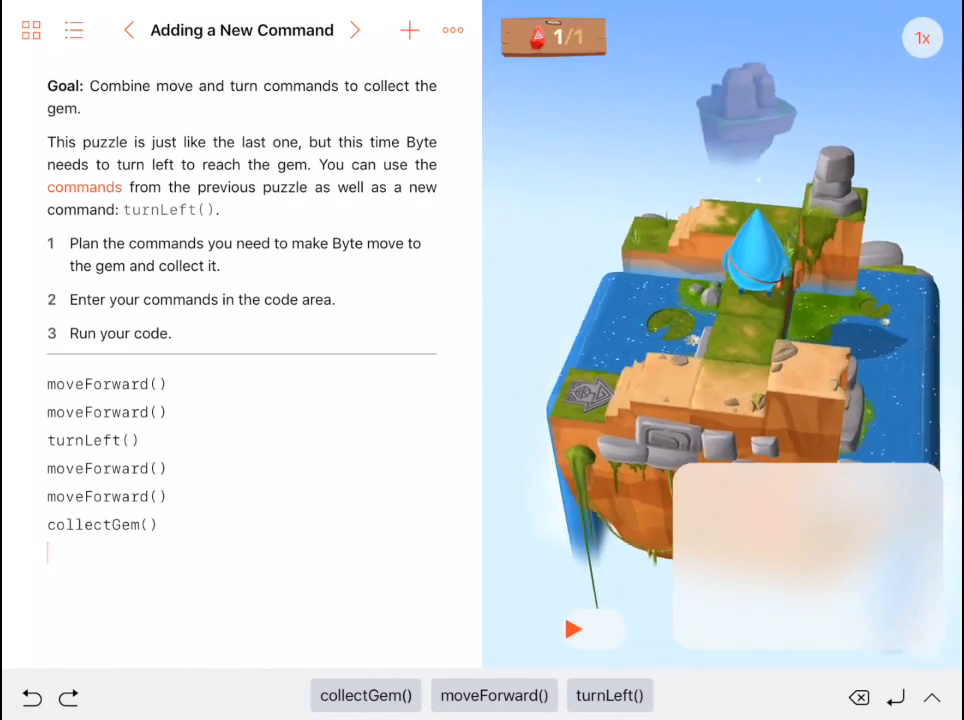
pyautogui.click(579, 629)
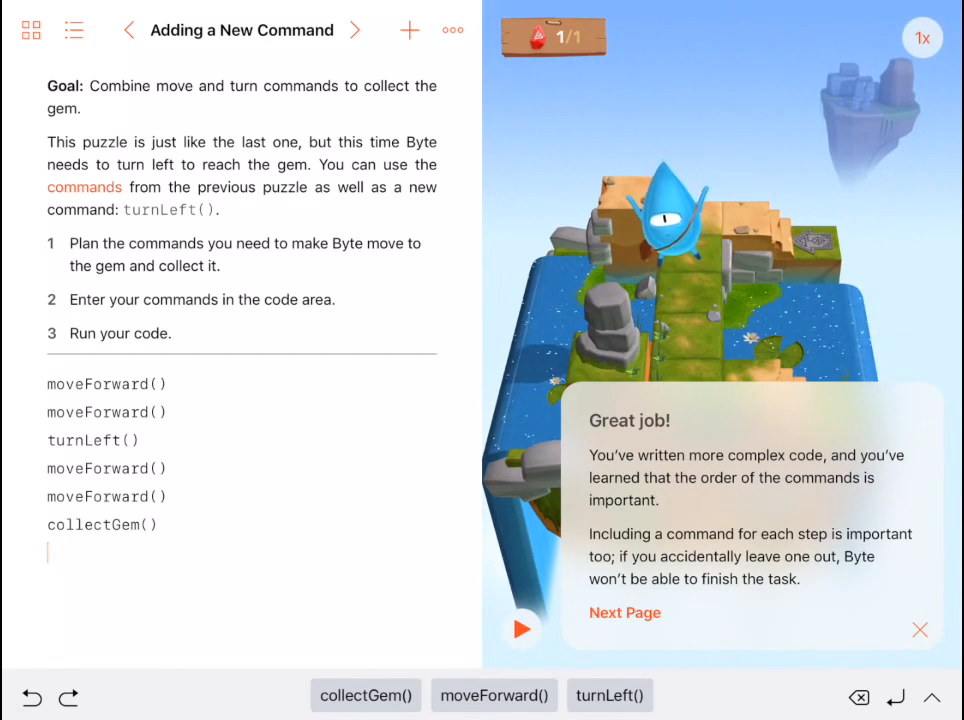
pyautogui.click(72, 30)
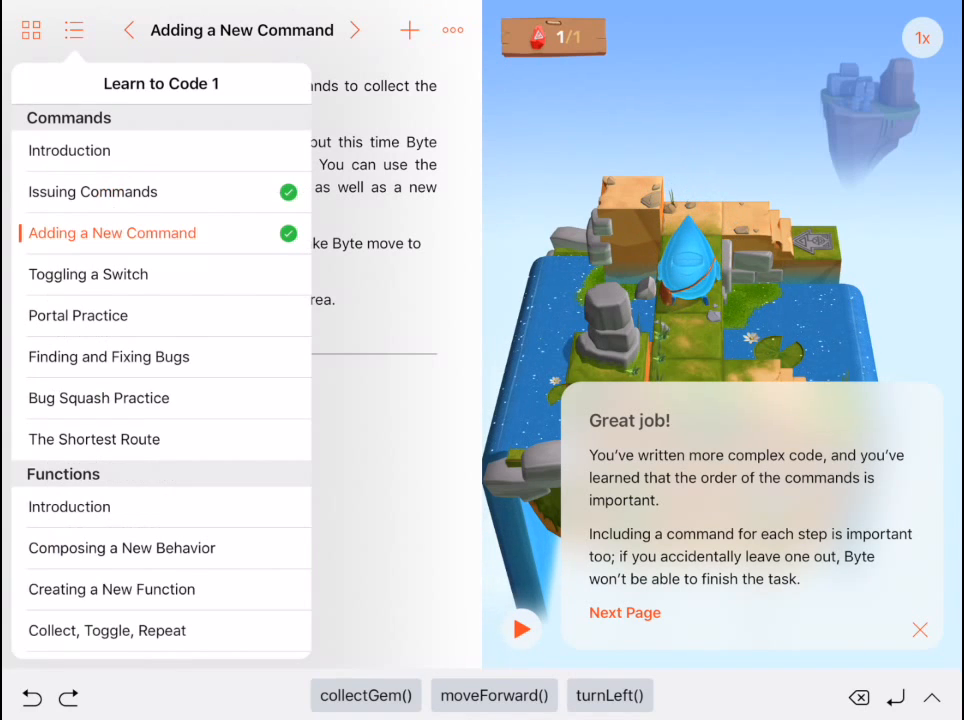